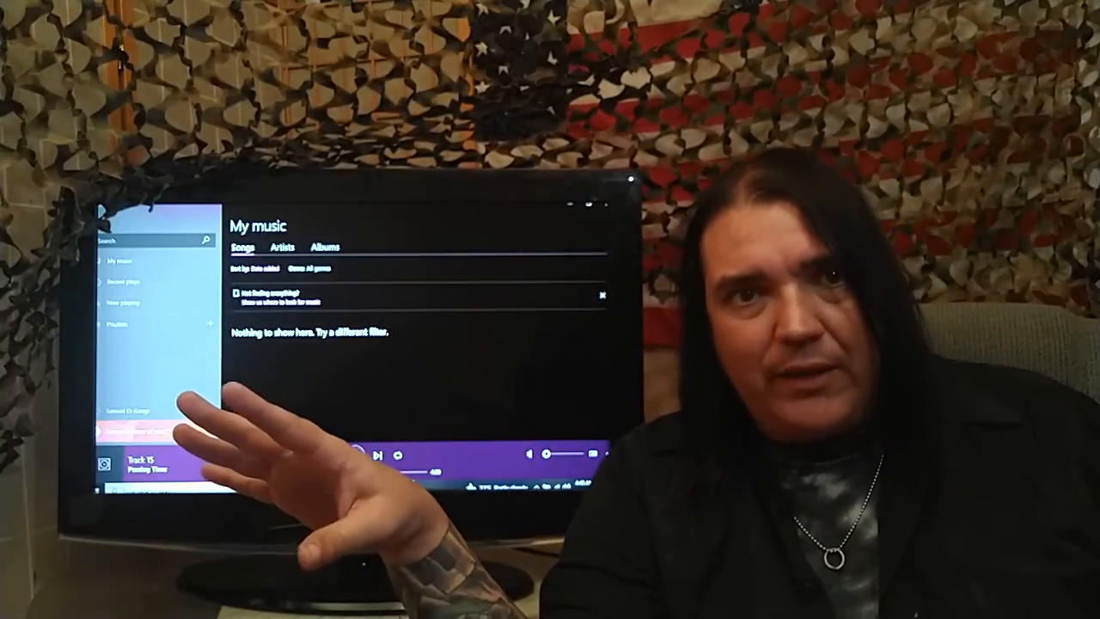
{"action": "left_click", "coordinate": [354, 455]}
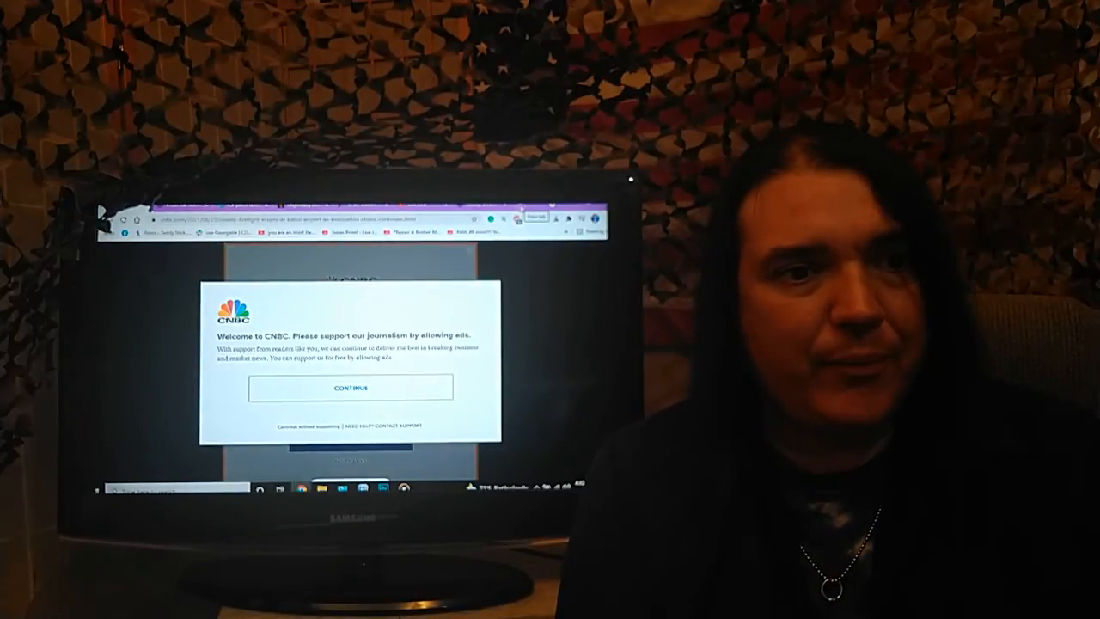
{"action": "left_click", "coordinate": [349, 386]}
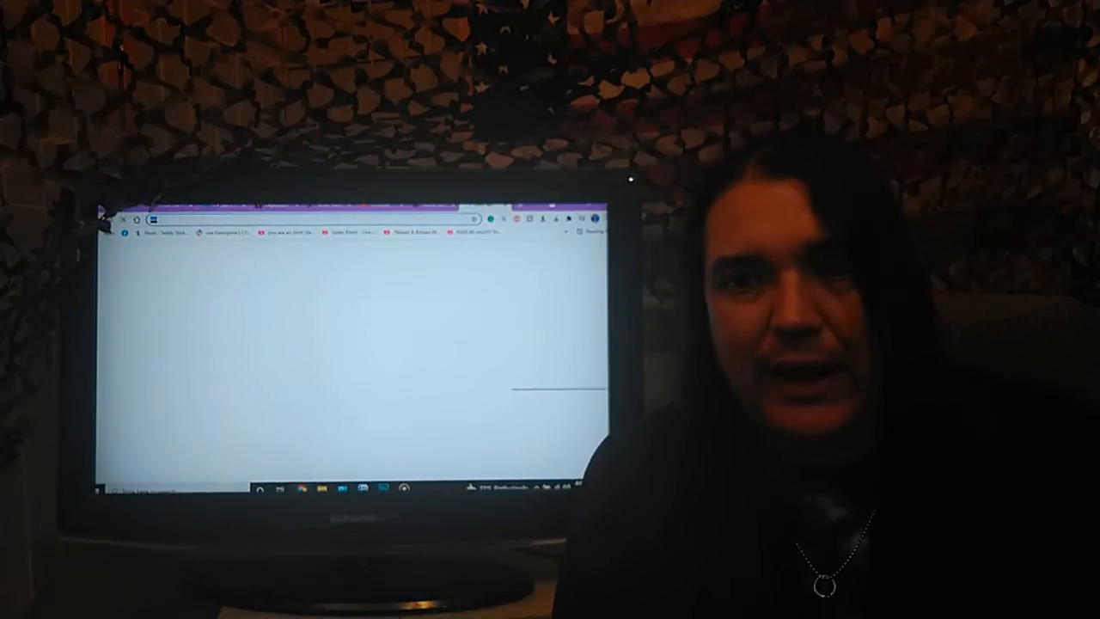